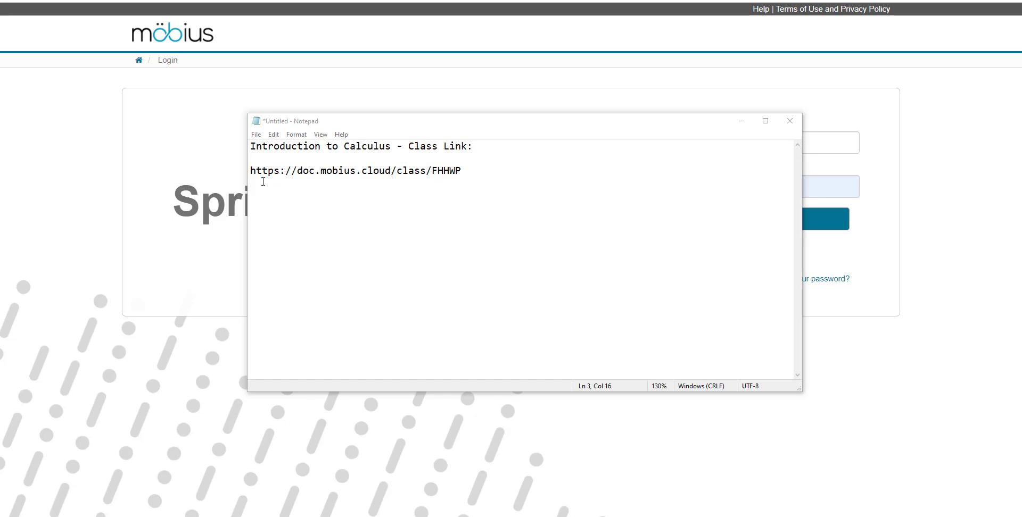
Select the Introduction to Calculus class link in the Notepad note.
drag(250, 170, 462, 171)
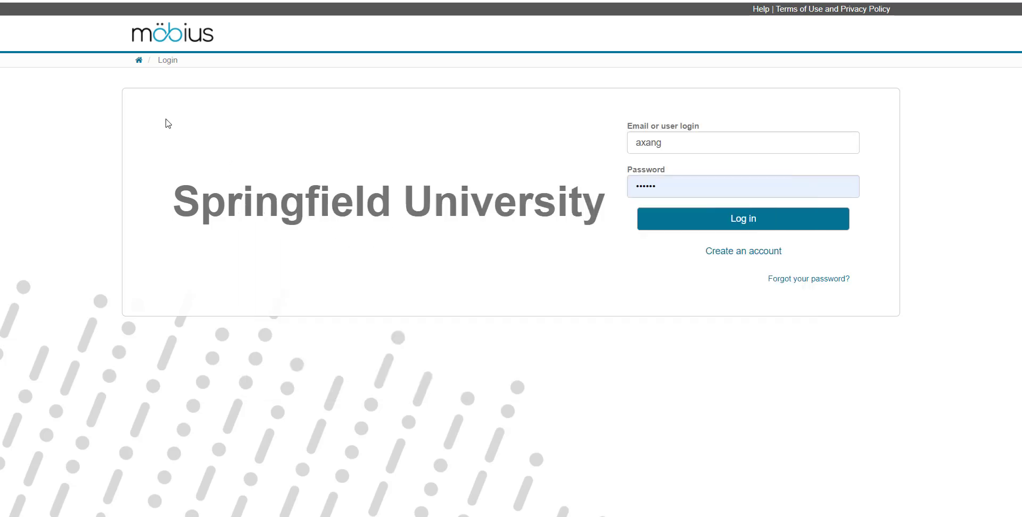
mouse_move(194, 150)
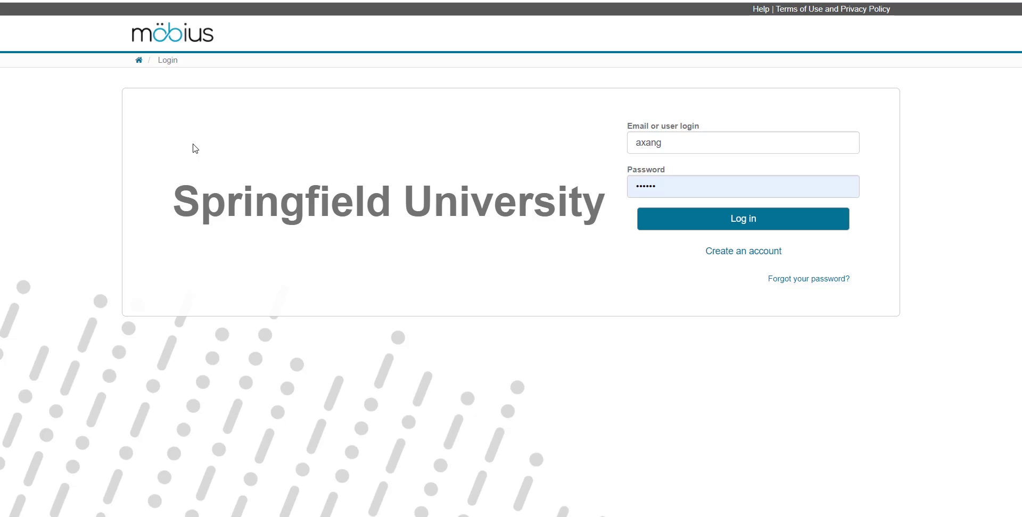
mouse_move(743, 252)
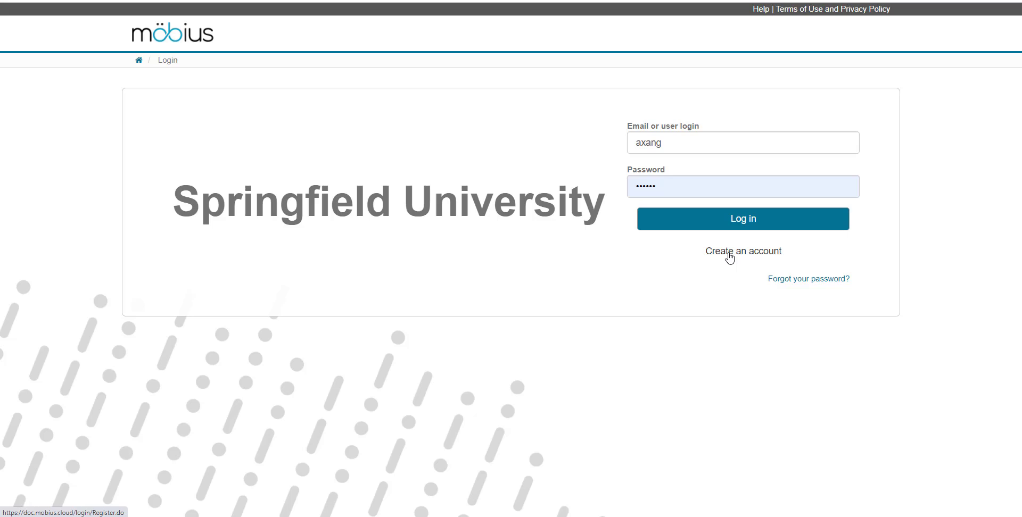
mouse_move(709, 279)
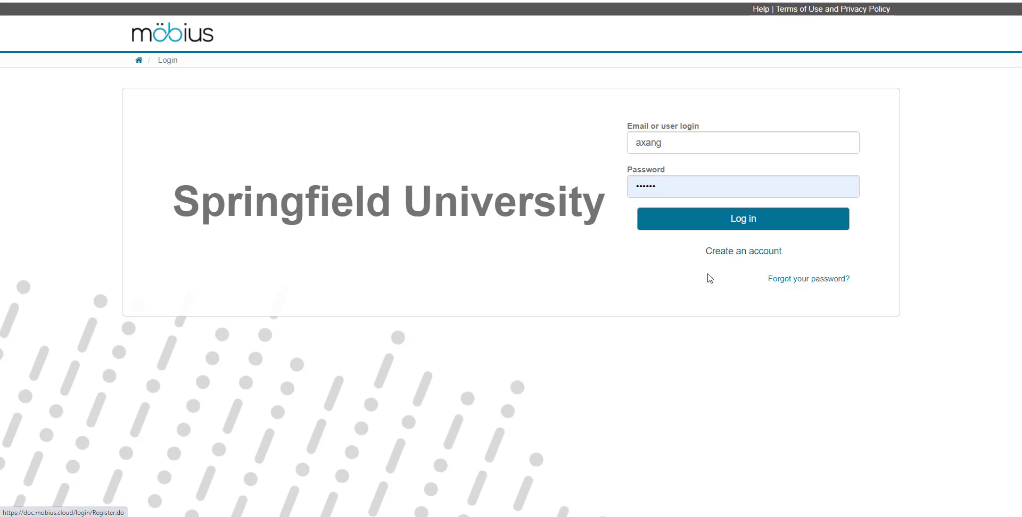
mouse_move(681, 287)
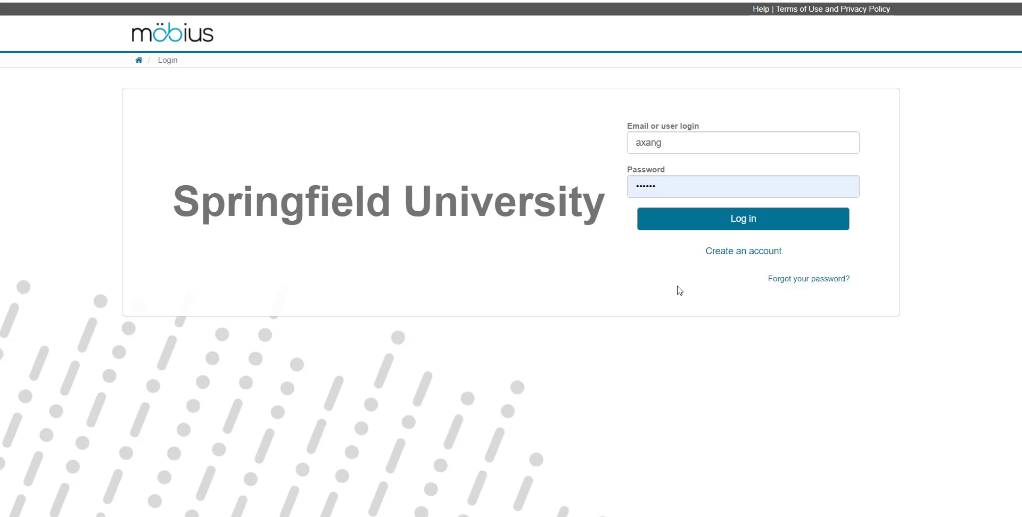
mouse_move(683, 283)
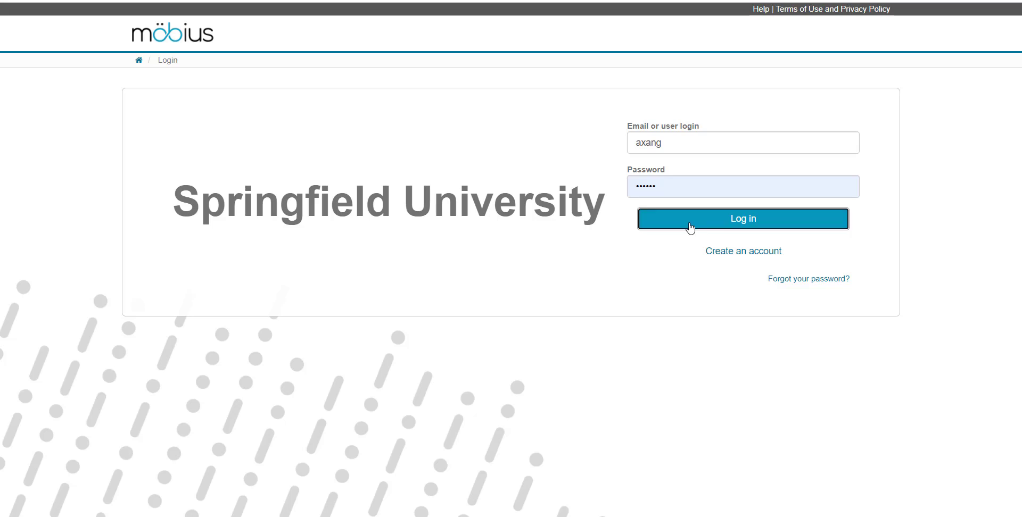
Log in to Introduction to Calculus and return to the homepage listing Calculus, Physics and Statistics.
click(743, 218)
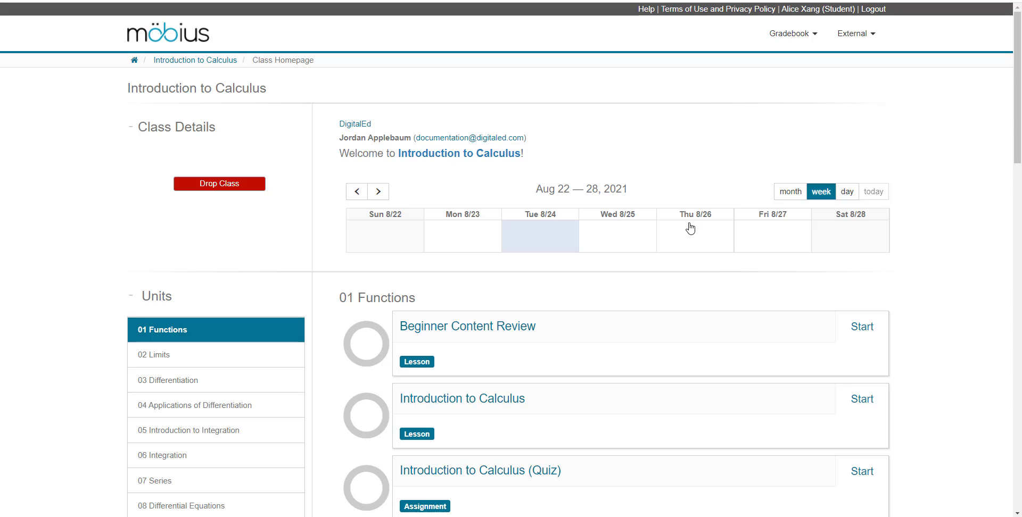
mouse_move(625, 180)
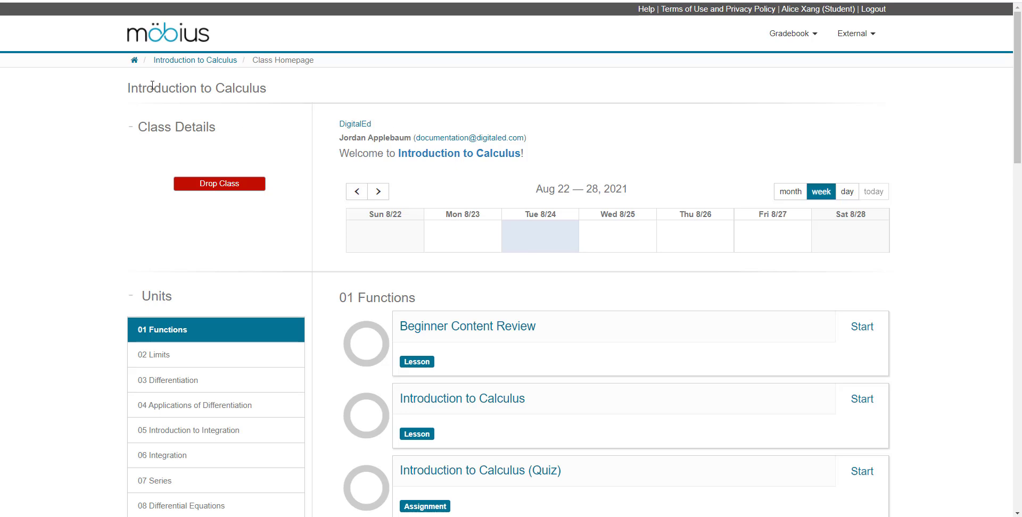
click(134, 60)
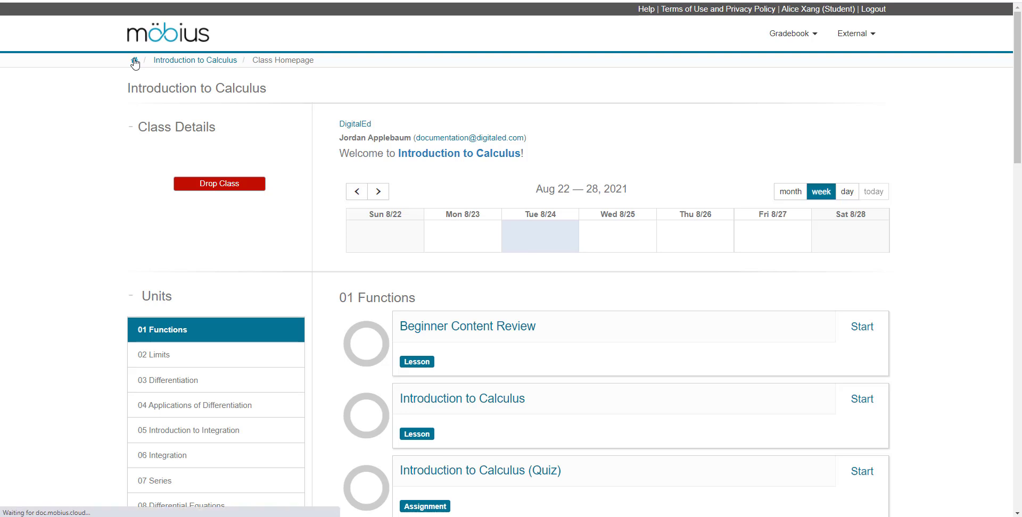
click(134, 60)
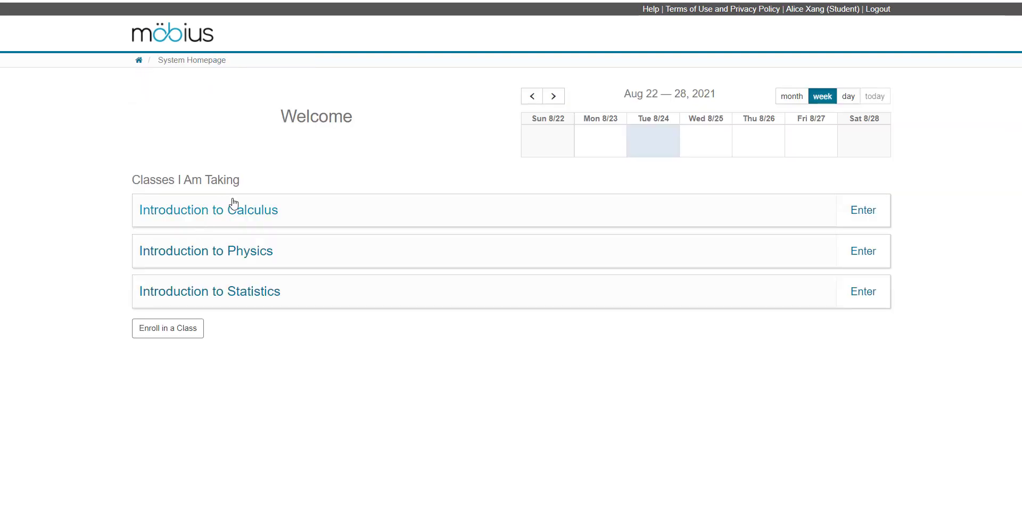